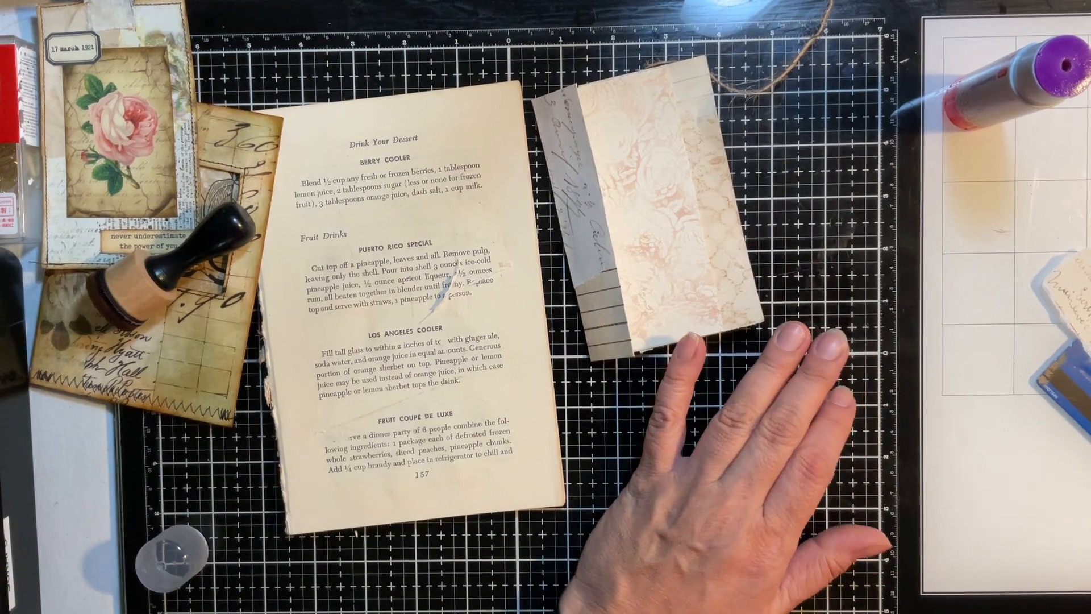
{"action": "mouse_move", "coordinate": [800, 209]}
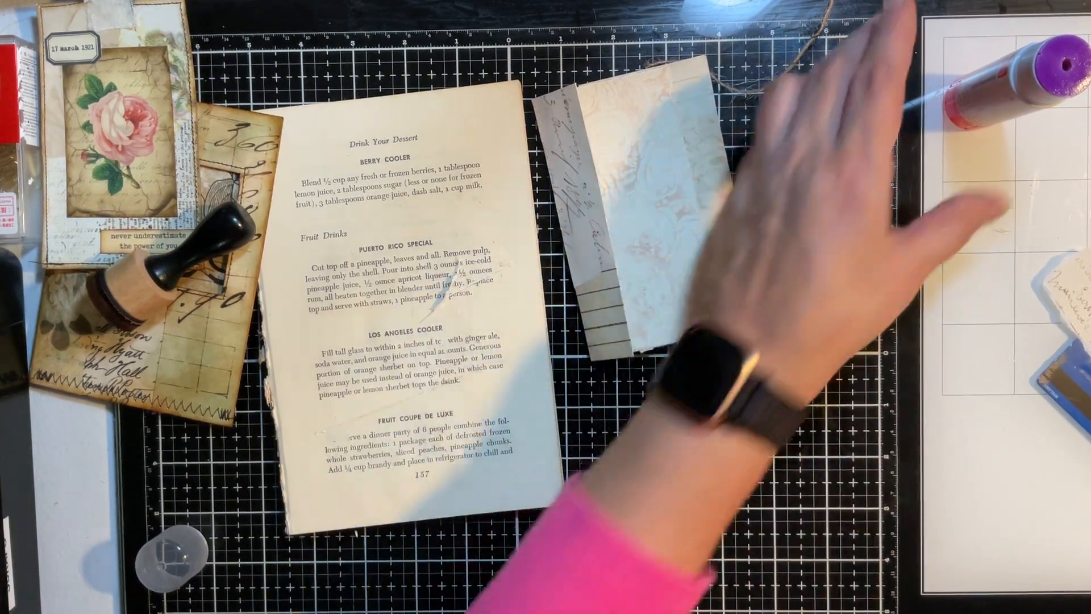